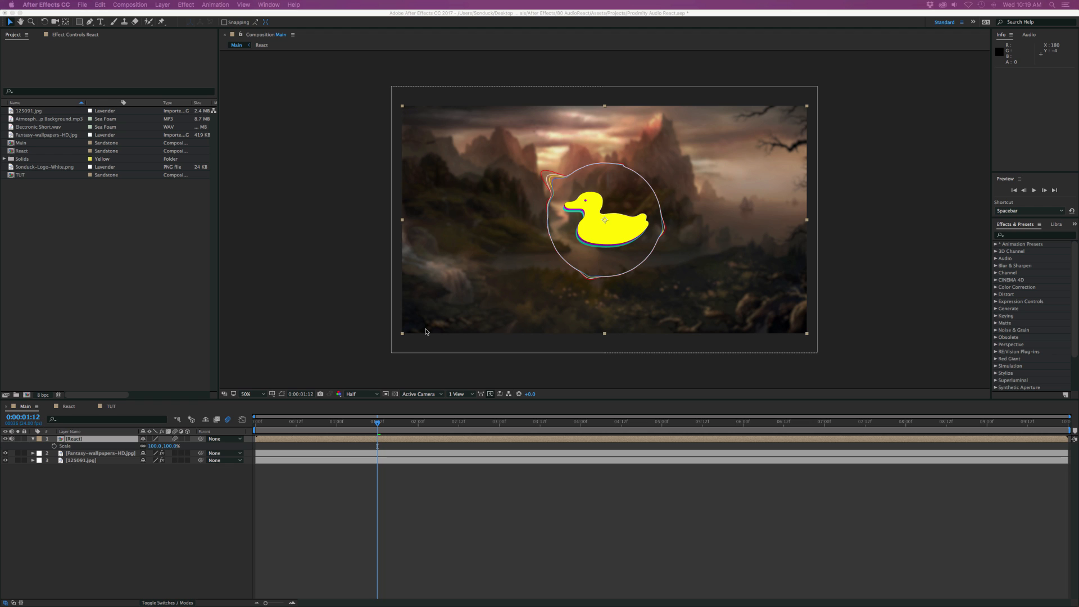
{"action": "mouse_move", "coordinate": [106, 388]}
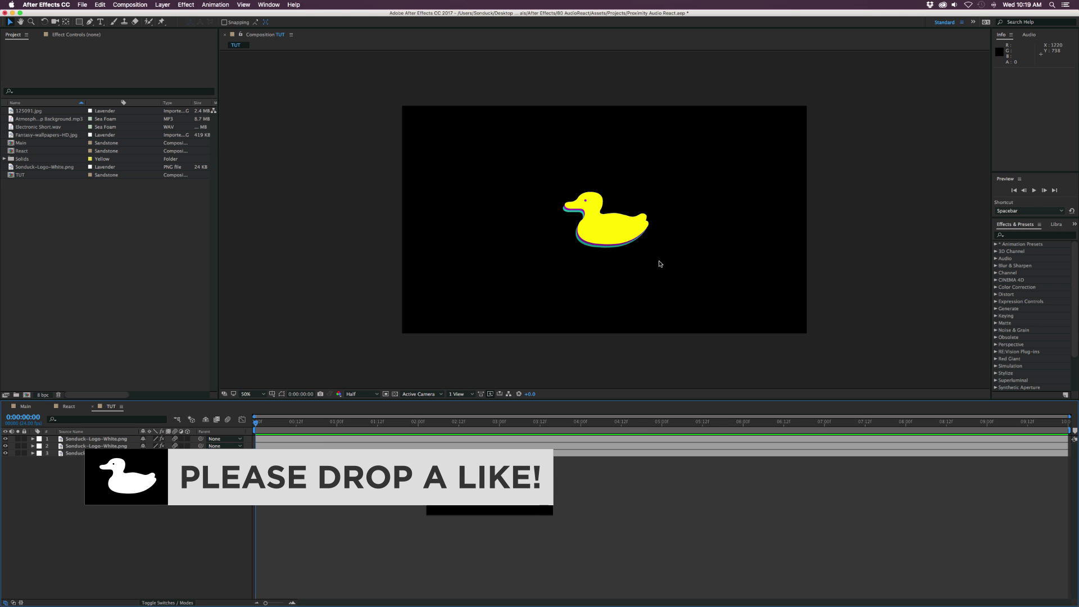
Step: Create a black solid layer named 'React Circle 1' in the TUT composition
{"action": "left_click", "coordinate": [162, 4]}
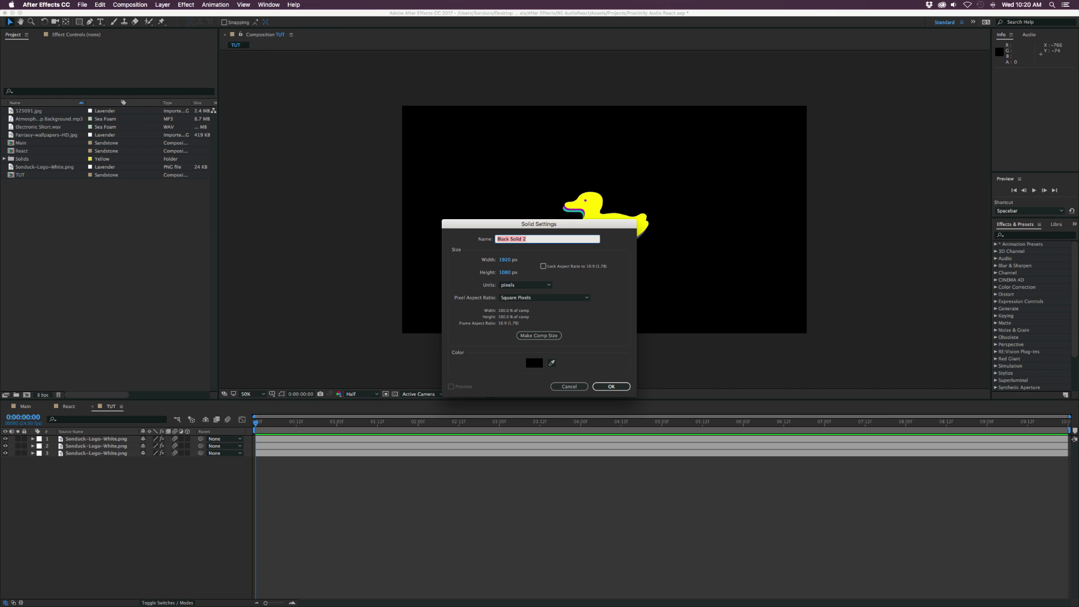
{"action": "type", "text": "React Circle 1"}
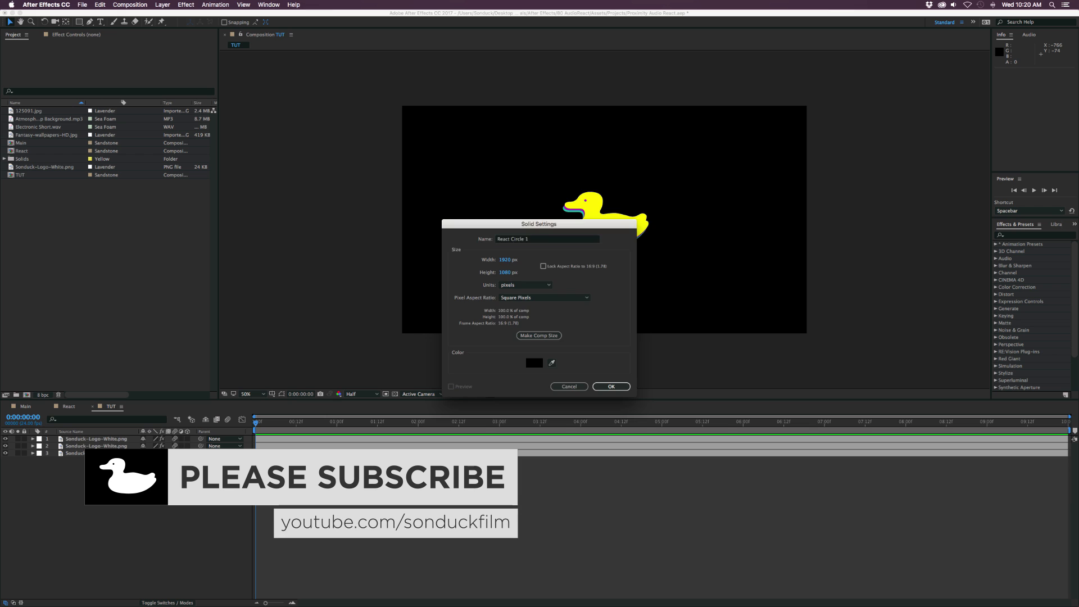
{"action": "left_click", "coordinate": [610, 386]}
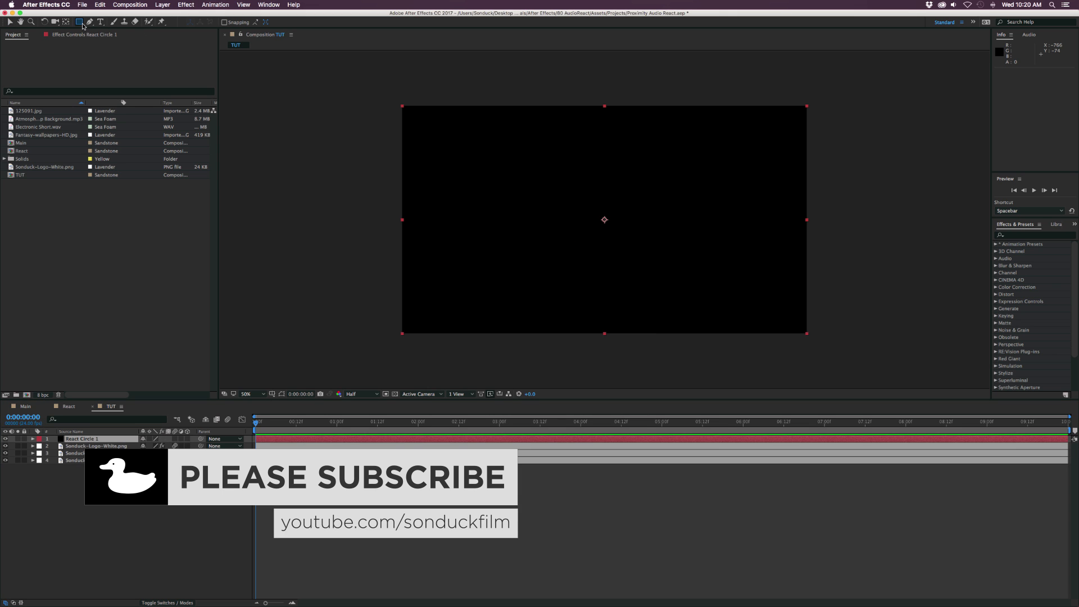
Step: Switch to the Ellipse Tool to draw the circular Mask 1 on the solid
{"action": "left_click", "coordinate": [78, 21]}
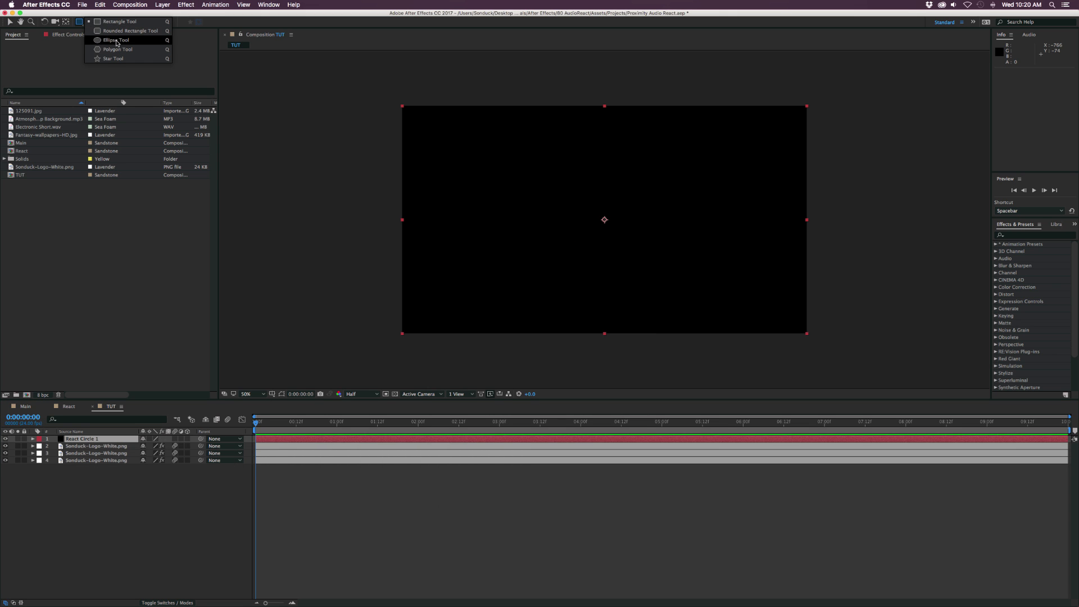
{"action": "left_click", "coordinate": [116, 40]}
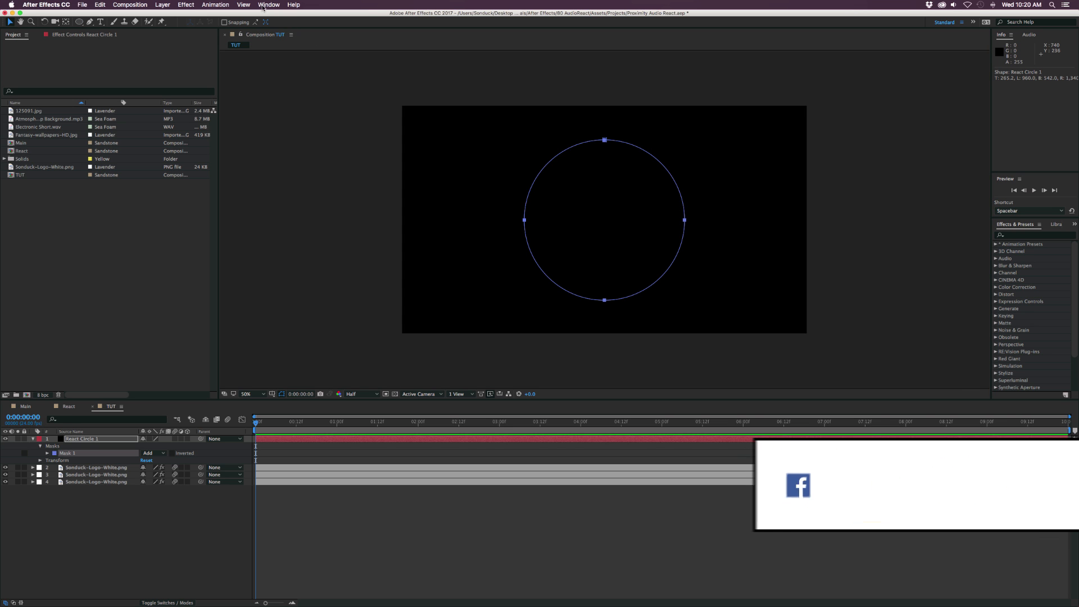
Step: Show the Align panel from the Window menu
{"action": "left_click", "coordinate": [268, 5]}
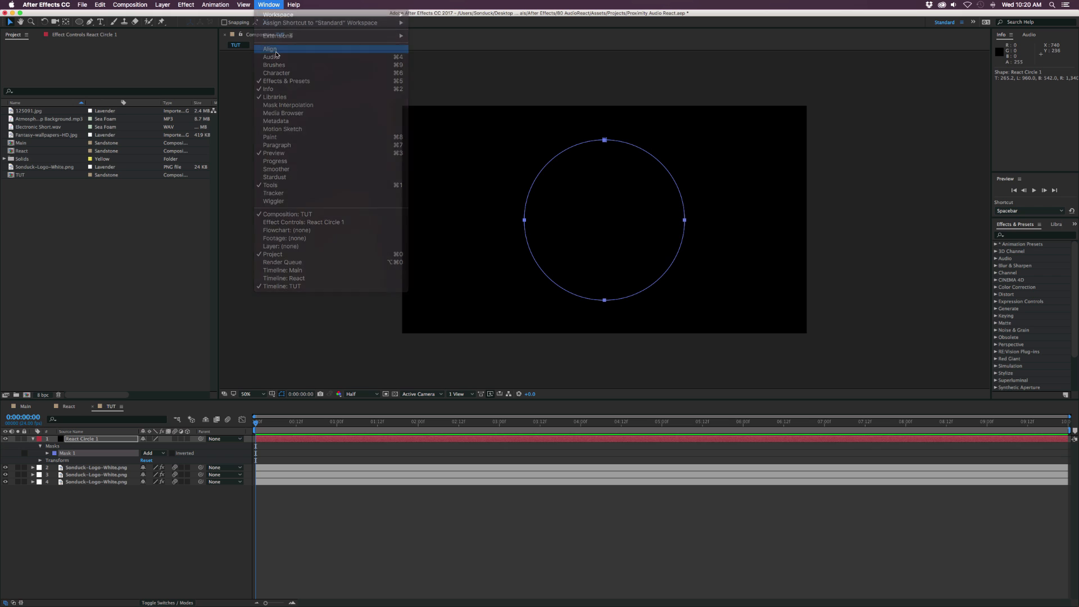
{"action": "left_click", "coordinate": [269, 48]}
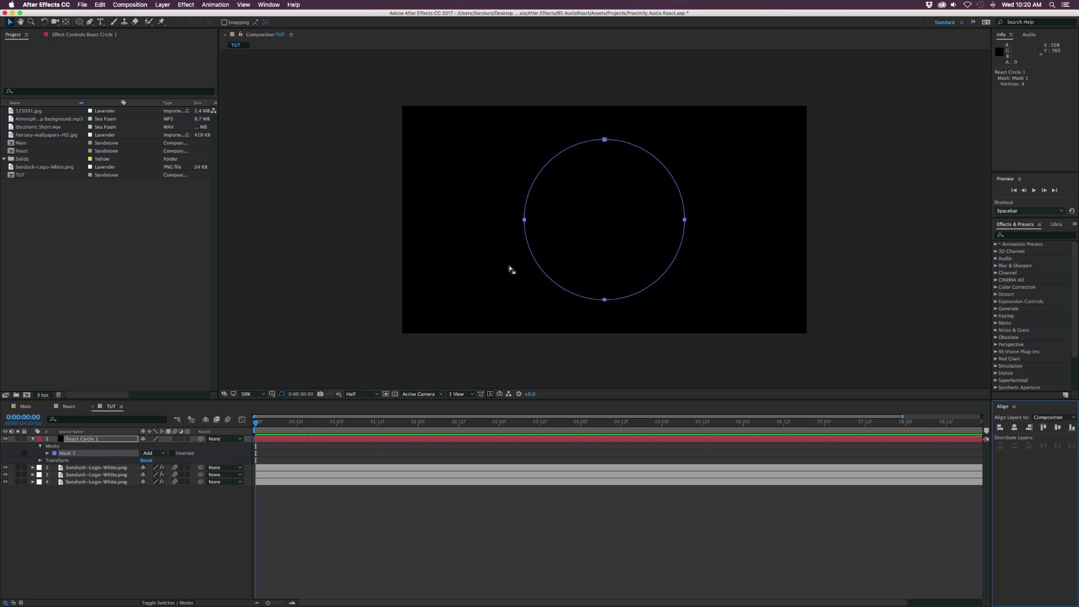
{"action": "mouse_move", "coordinate": [182, 430]}
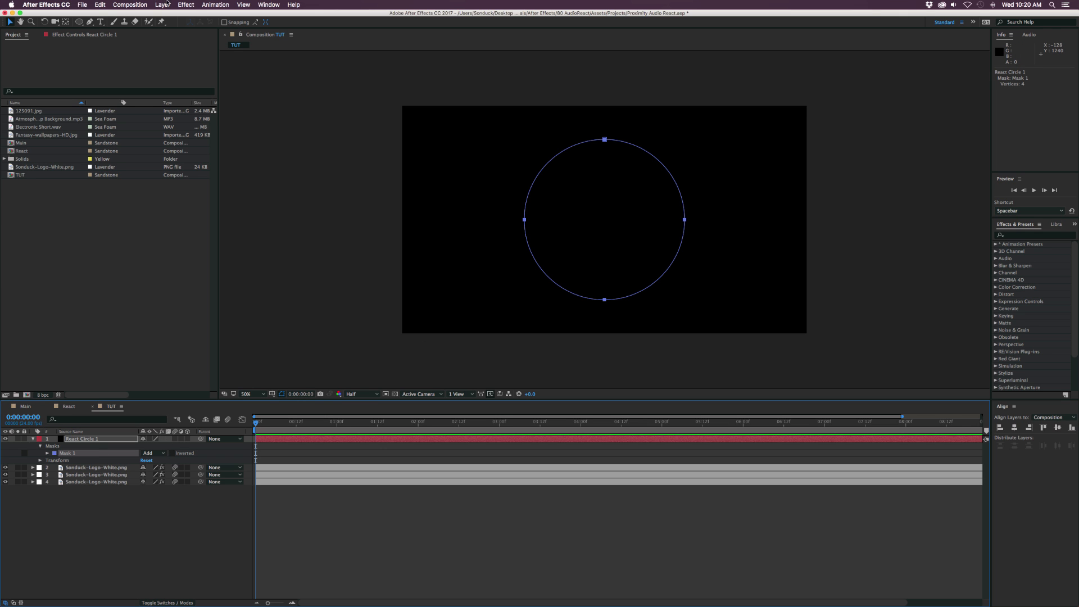
Step: Apply Audio Spectrum to React Circle 1 with its Path set to Mask 1
{"action": "left_click", "coordinate": [186, 4]}
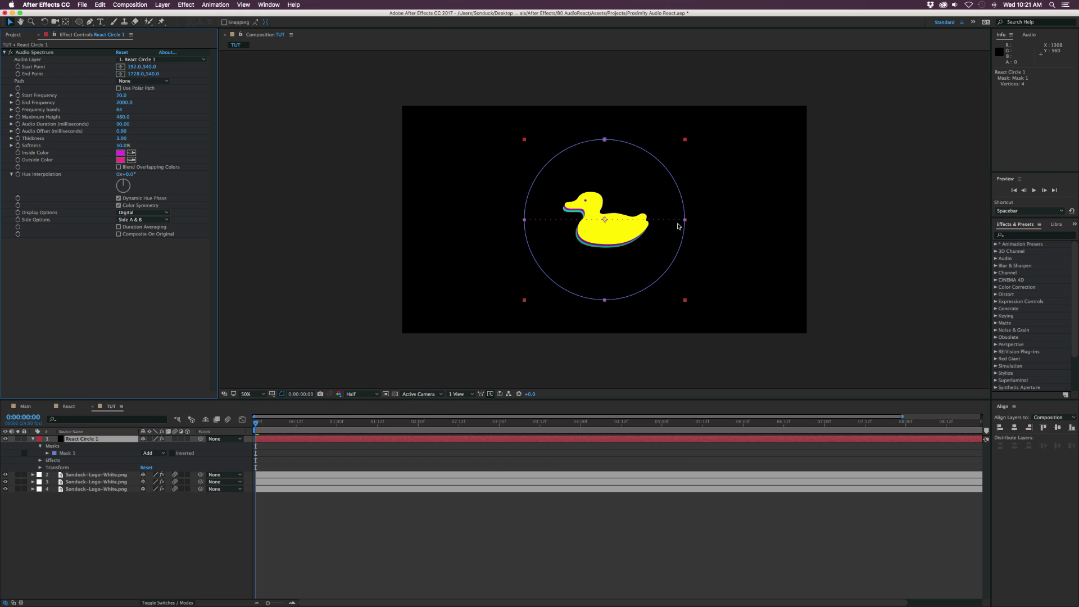
{"action": "mouse_move", "coordinate": [300, 393]}
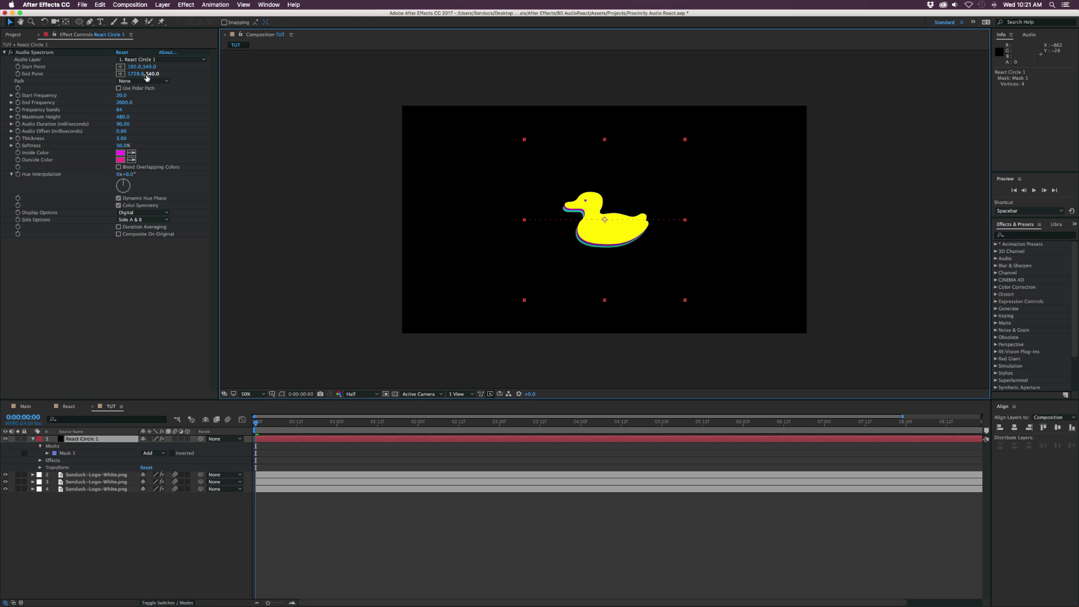
{"action": "left_click", "coordinate": [143, 80]}
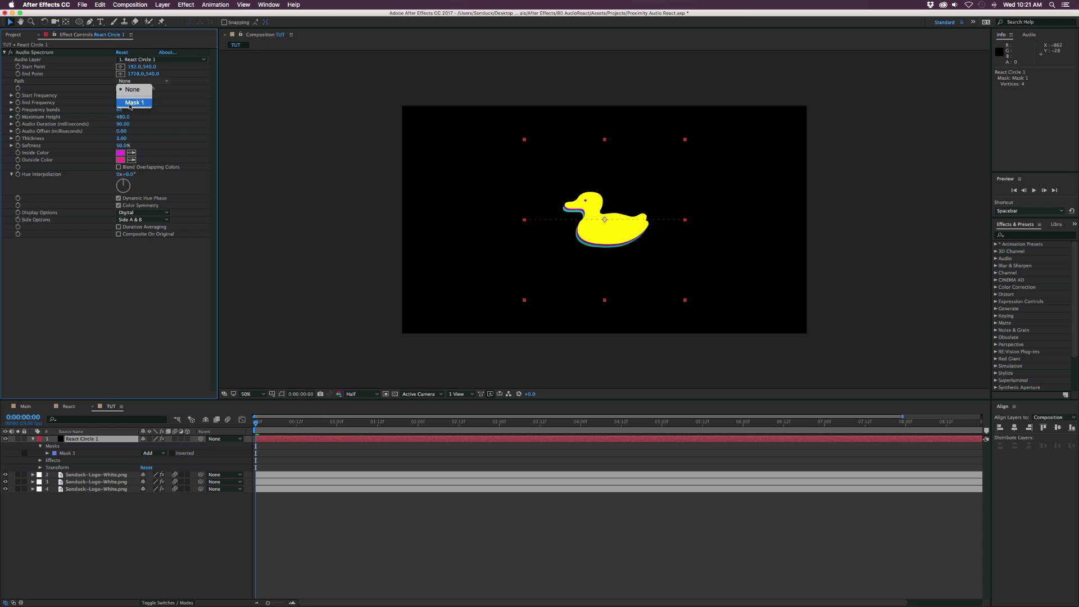
{"action": "left_click", "coordinate": [134, 103]}
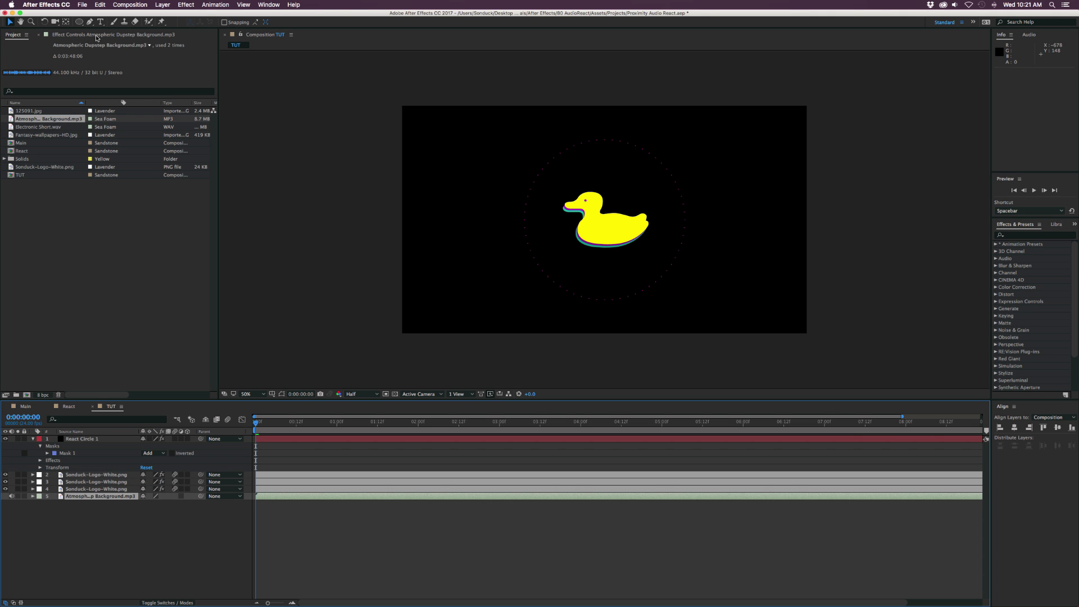
Step: Set the spectrum's Audio Layer to the Atmospheric Dupstep Background mp3 and move to about 2 seconds
{"action": "left_click", "coordinate": [82, 439]}
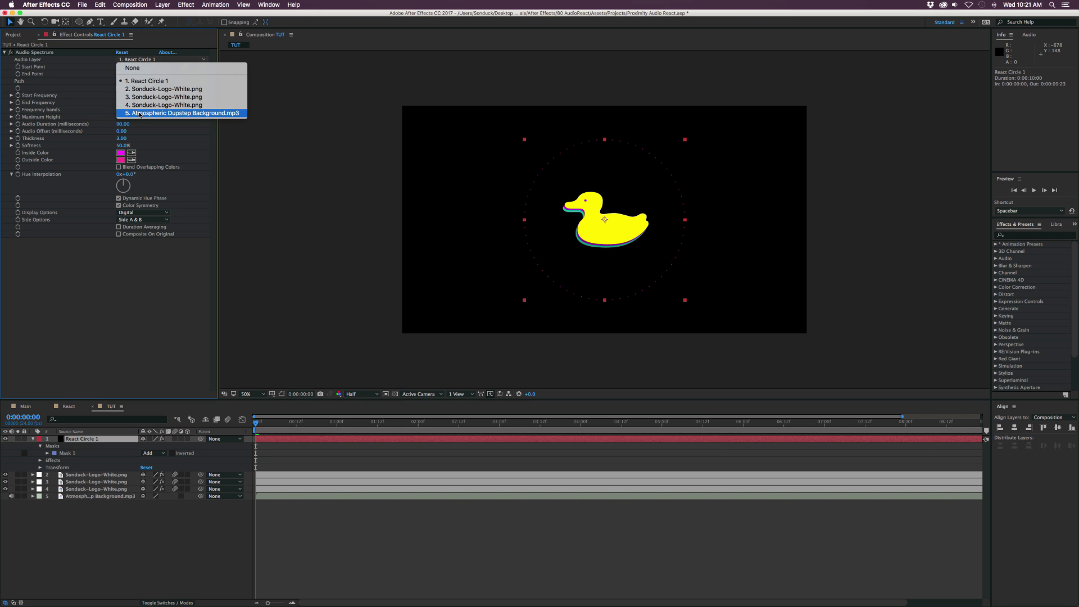
{"action": "left_click", "coordinate": [183, 112]}
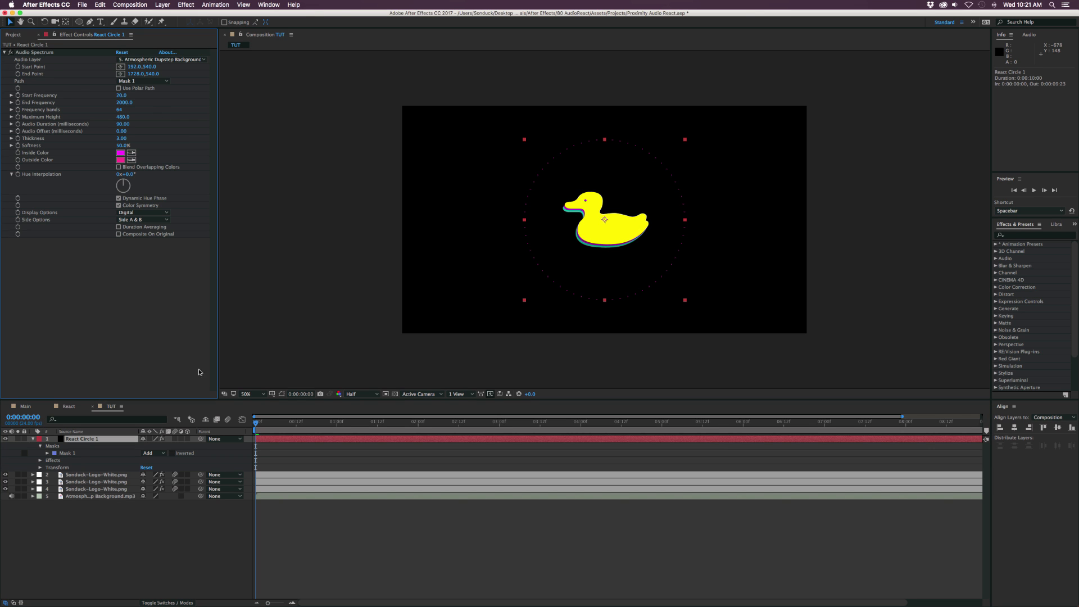
{"action": "left_click", "coordinate": [529, 420]}
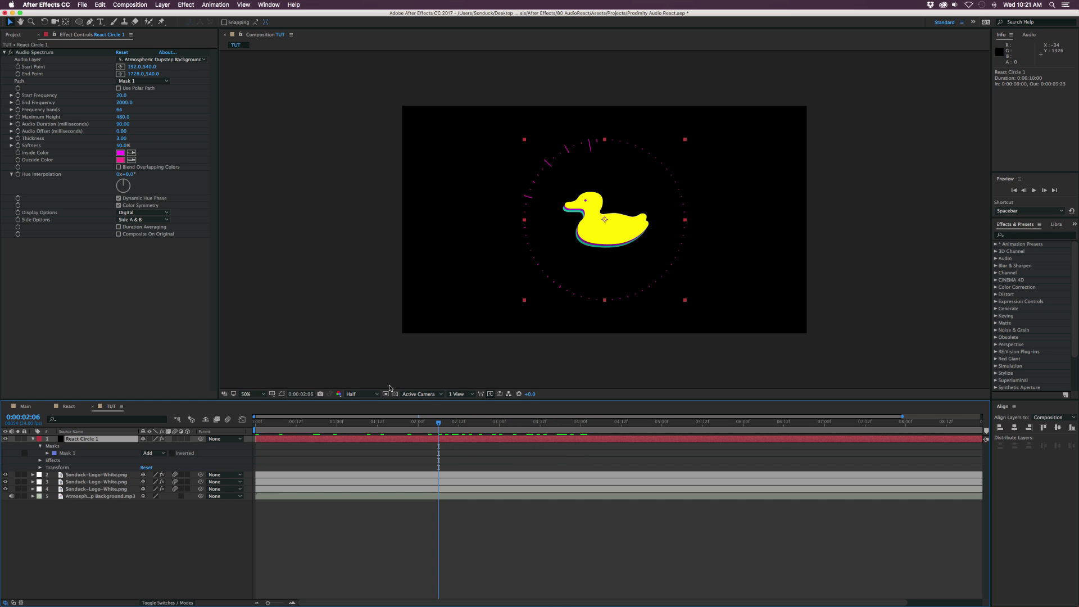
{"action": "left_click", "coordinate": [100, 495]}
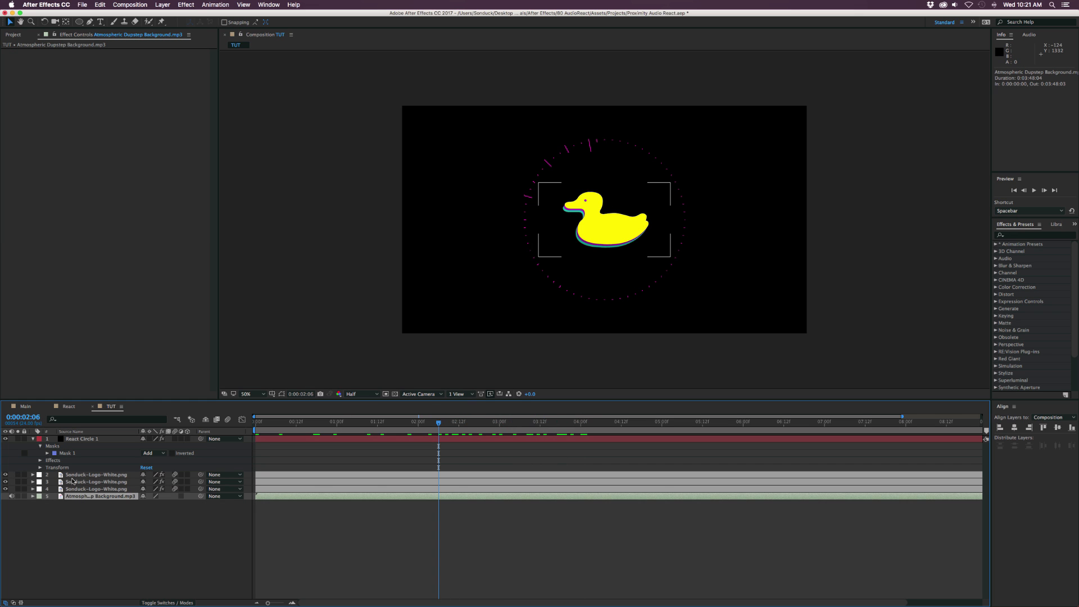
Step: Show the audio waveform and set Start 1, End 300, 1000 bands, Max Height 810, Audio Duration 160
{"action": "left_click", "coordinate": [32, 495]}
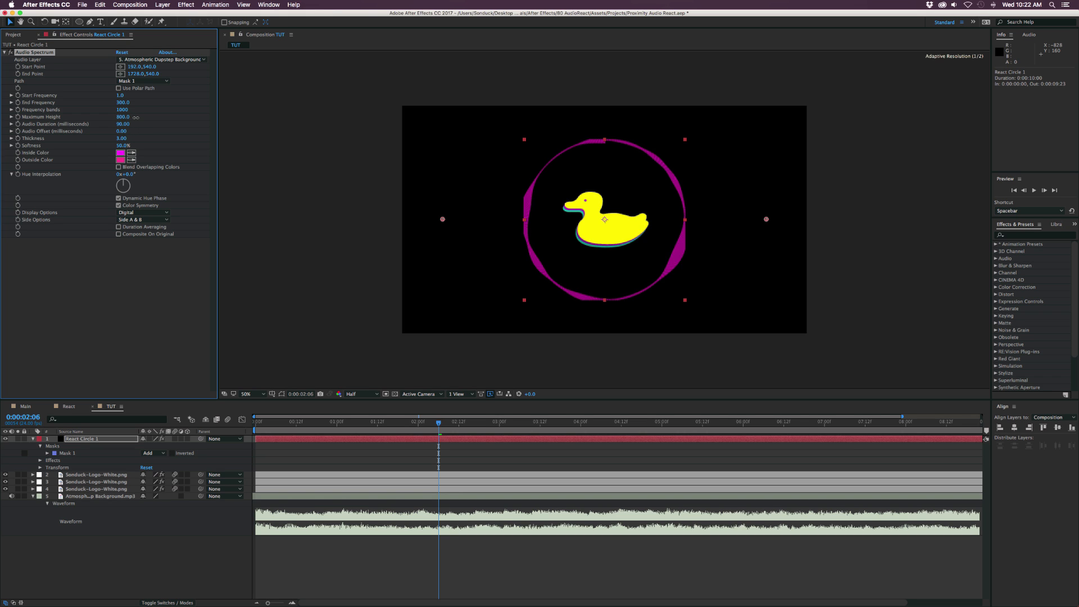
{"action": "left_click", "coordinate": [121, 116]}
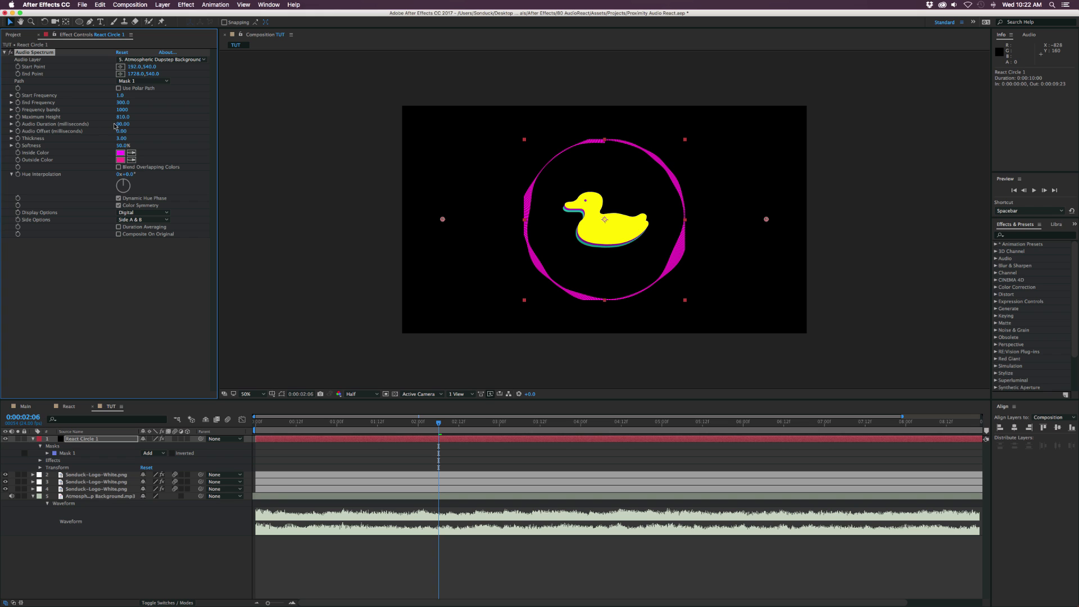
{"action": "left_click_drag", "start_coordinate": [122, 123], "coordinate": [120, 125]}
{"action": "type", "text": "160"}
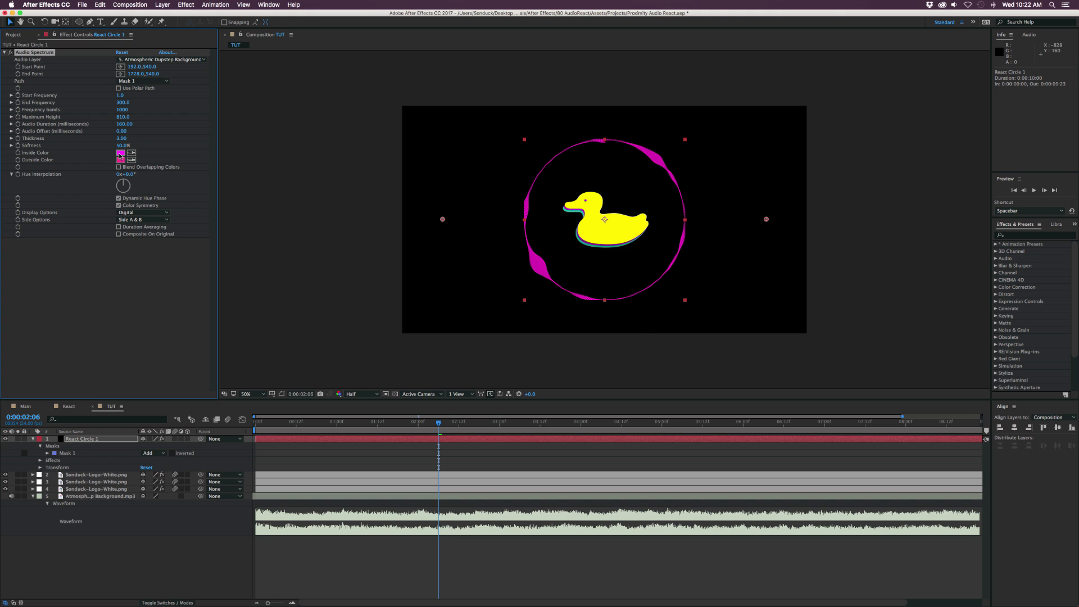
Step: Make the Inside and Outside colours white, Softness 0%, and display the spectrum as Analog lines
{"action": "left_click", "coordinate": [120, 153]}
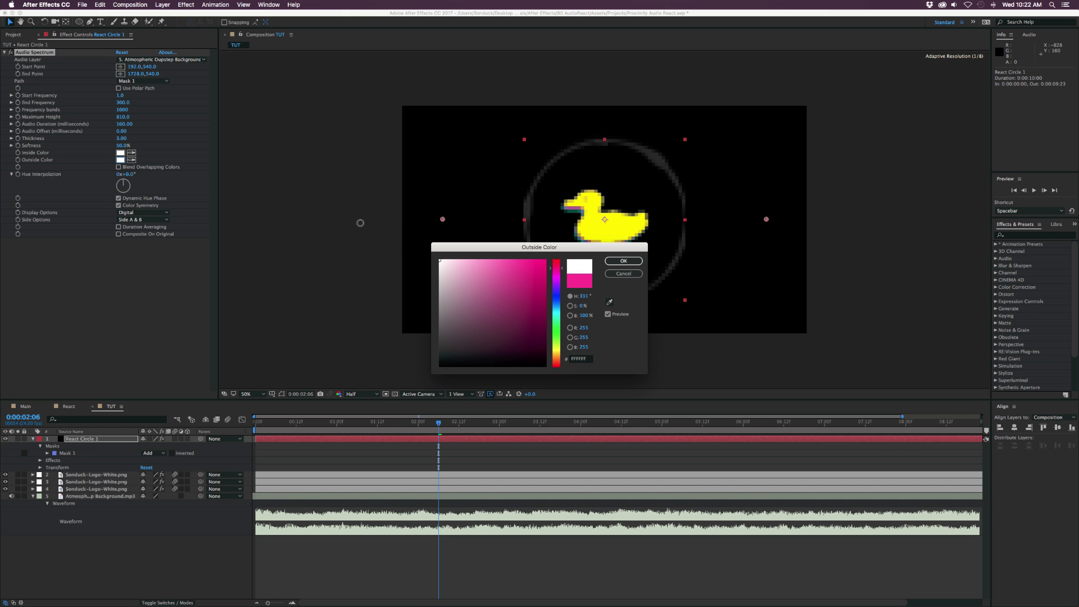
{"action": "left_click", "coordinate": [621, 261]}
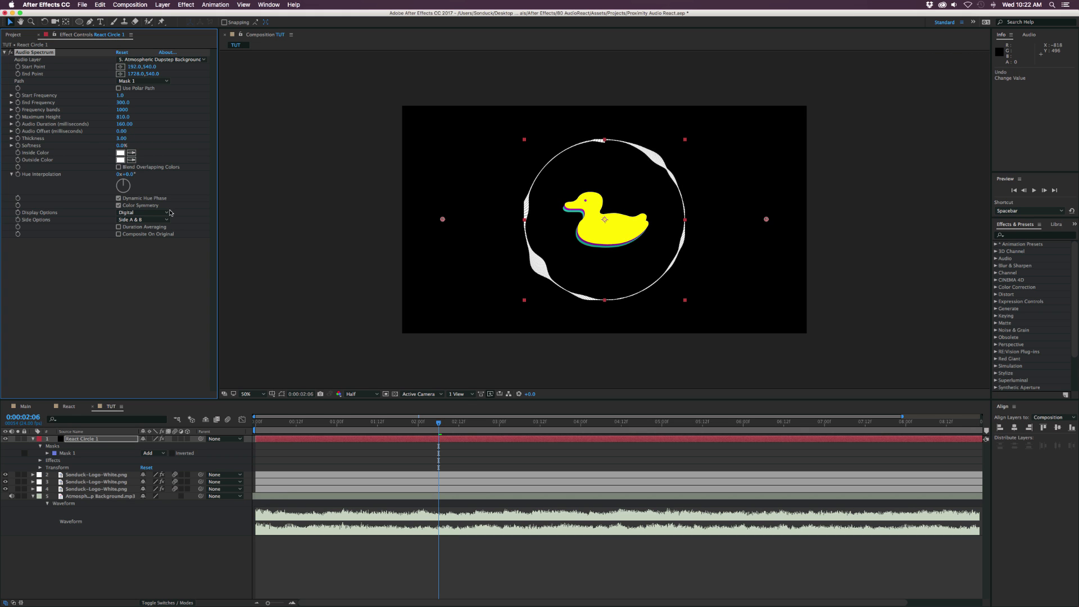
{"action": "left_click", "coordinate": [143, 213]}
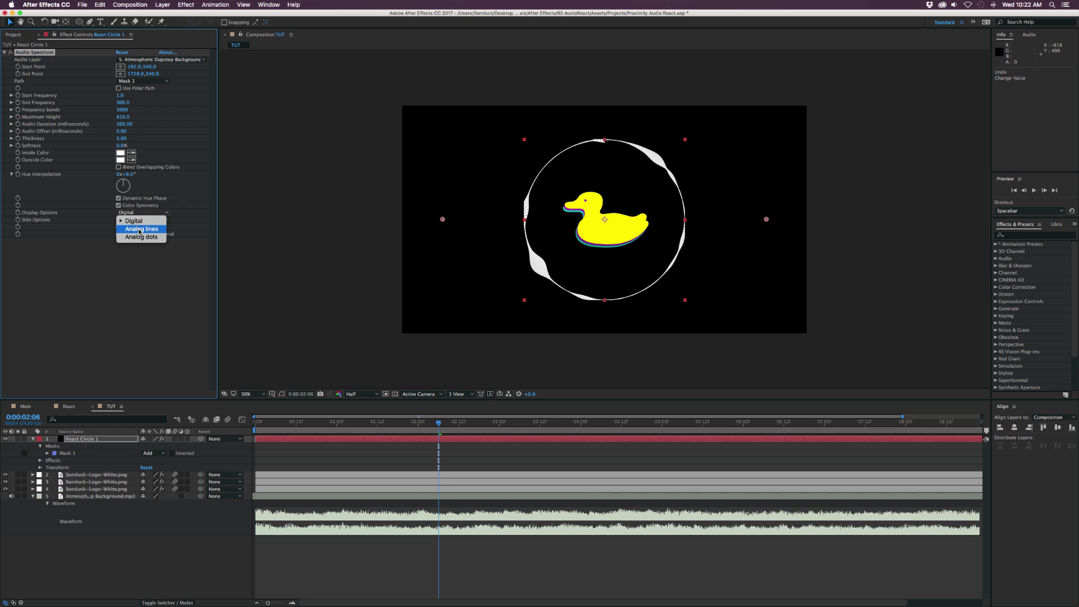
{"action": "left_click", "coordinate": [141, 228]}
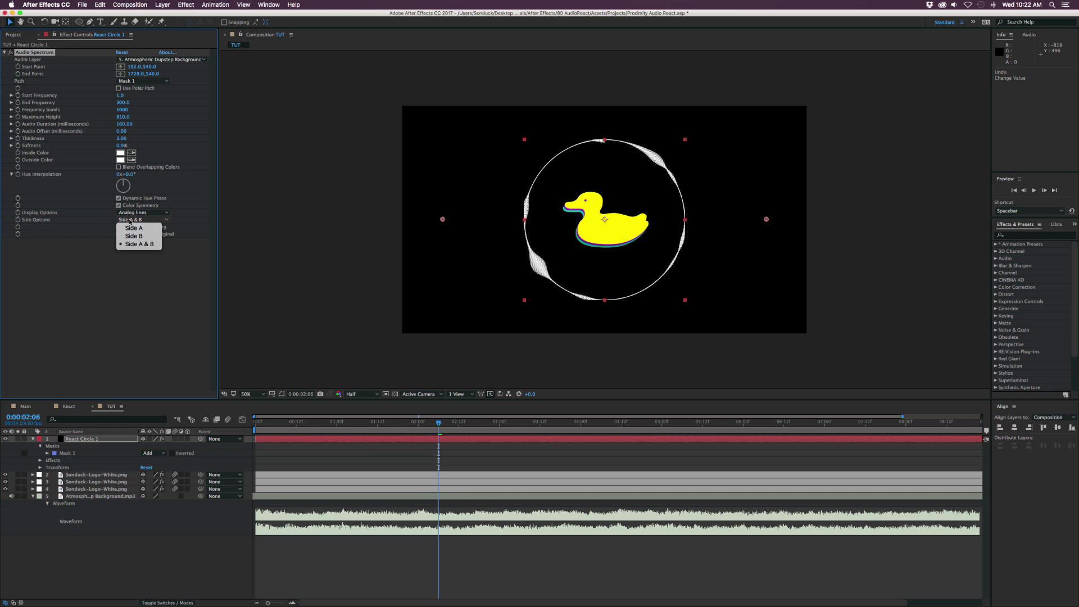
{"action": "left_click", "coordinate": [133, 236]}
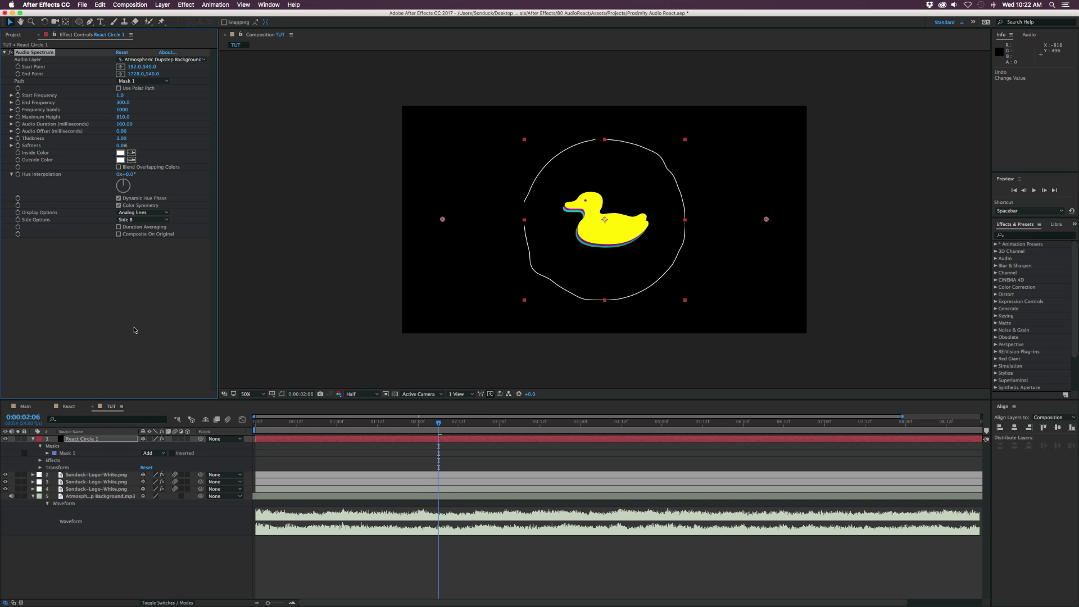
Step: Expand Mask 1 to 666 px so the white spectrum ring fully encircles the duck
{"action": "left_click", "coordinate": [499, 422]}
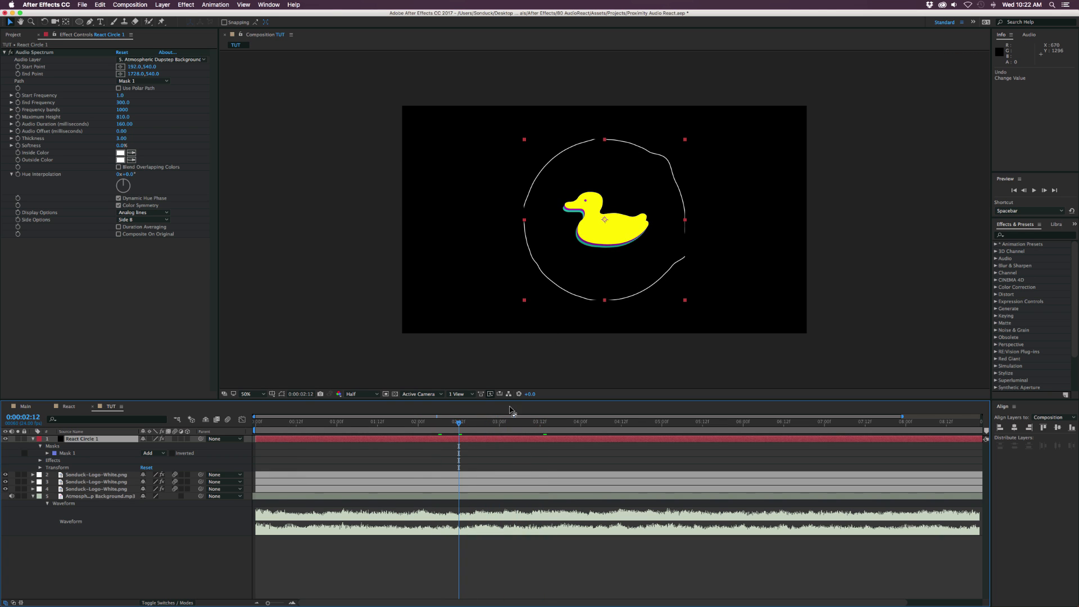
{"action": "mouse_move", "coordinate": [597, 146]}
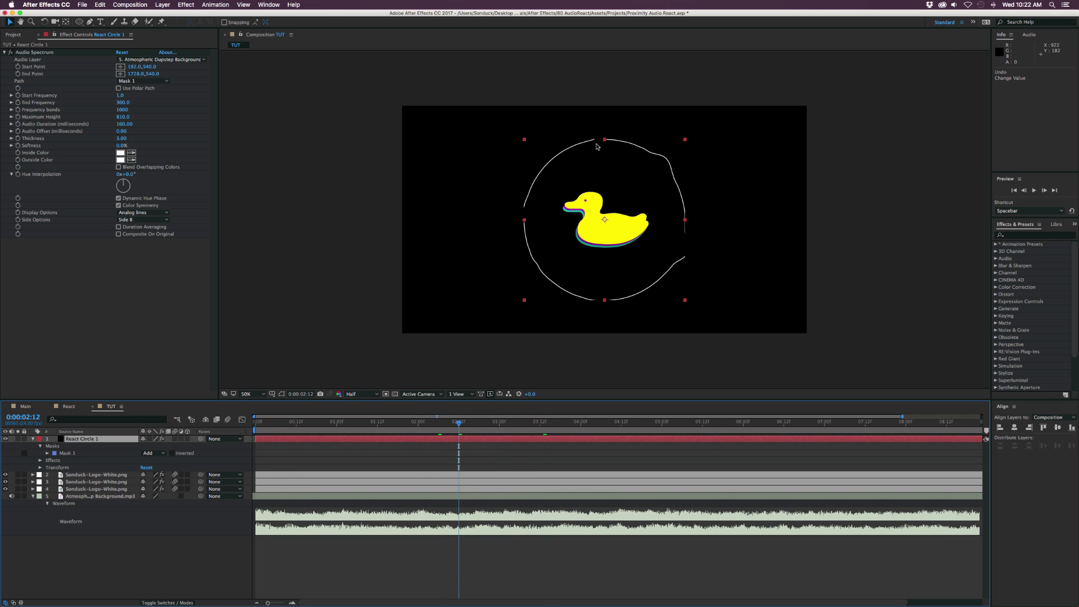
{"action": "left_click", "coordinate": [41, 453]}
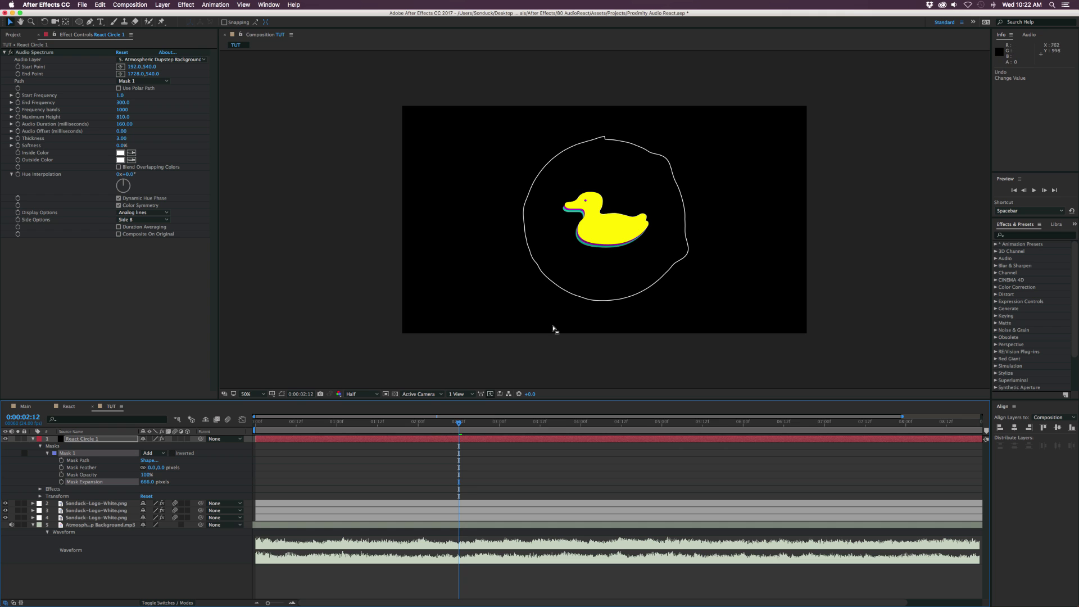
{"action": "left_click", "coordinate": [705, 422]}
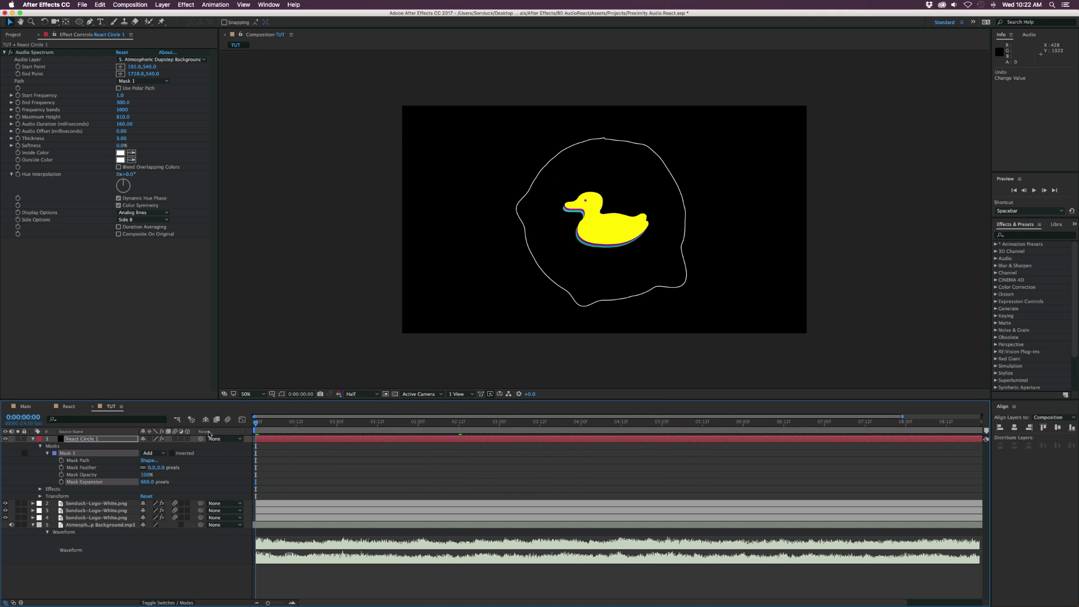
{"action": "left_click", "coordinate": [40, 496]}
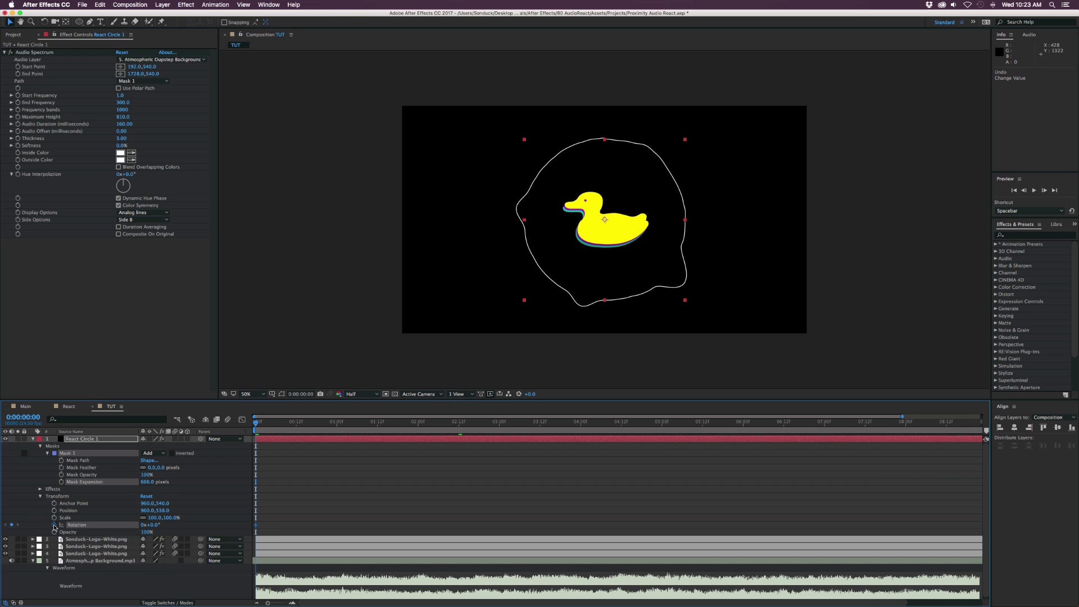
{"action": "mouse_move", "coordinate": [681, 427]}
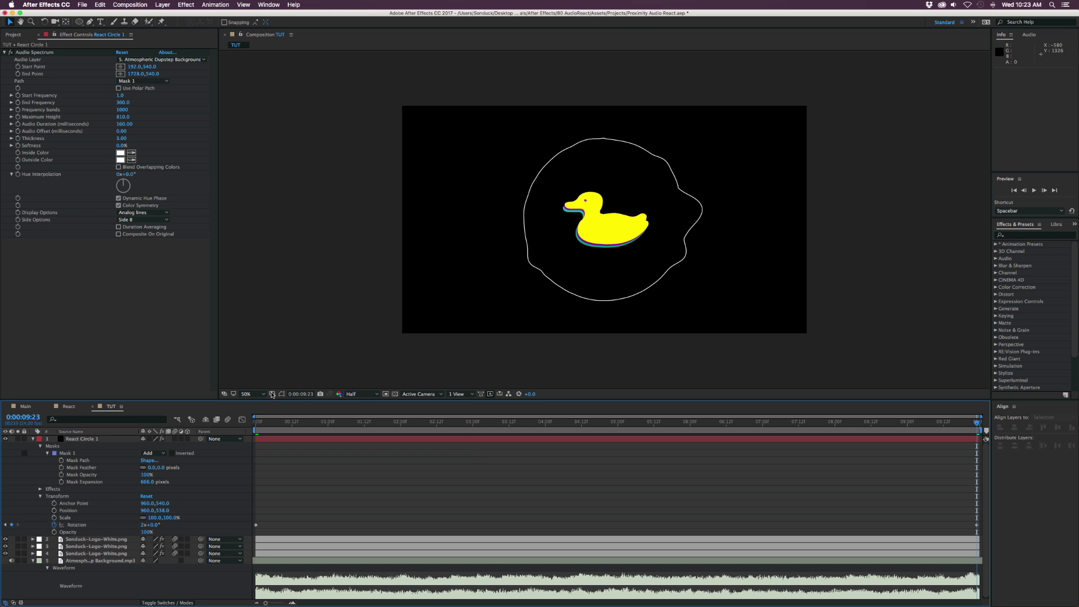
Step: Keyframe Rotation from 0x+0 at the start to 2x+0 at the composition's end
{"action": "left_click", "coordinate": [456, 422]}
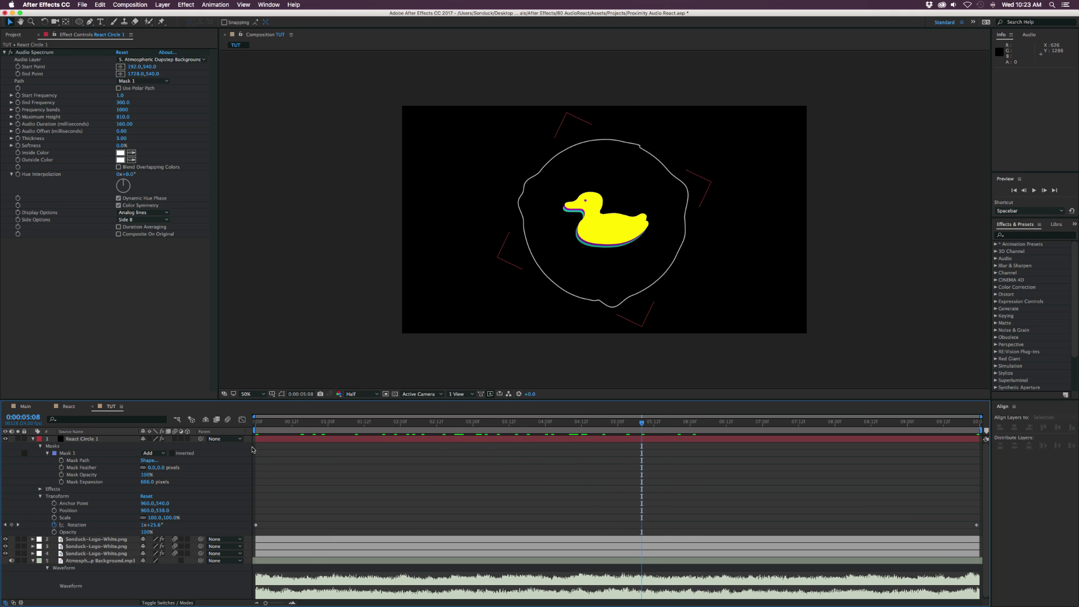
{"action": "left_click", "coordinate": [31, 439]}
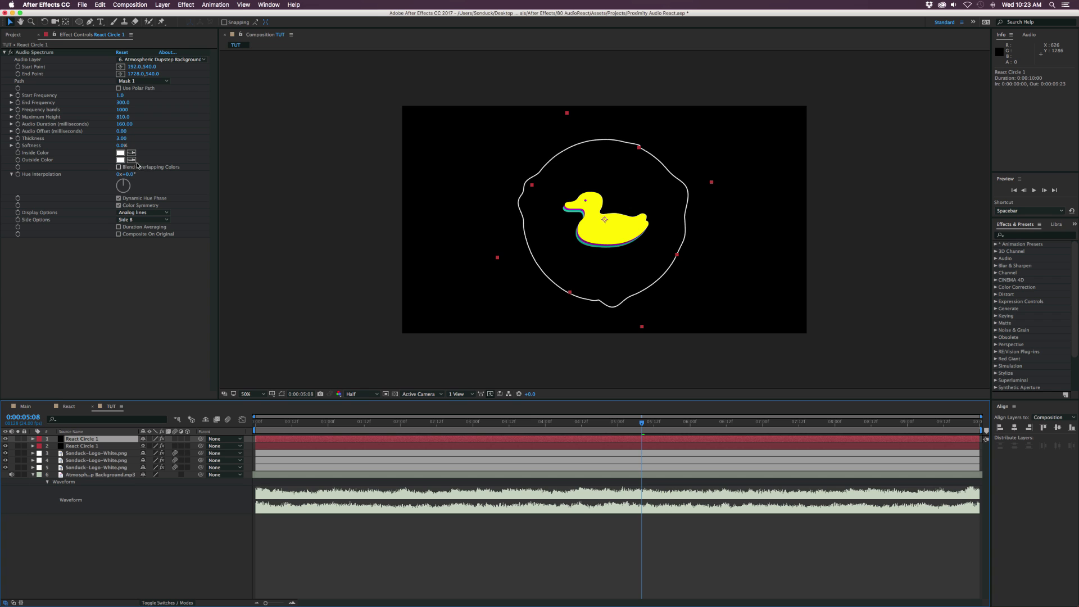
Step: Duplicate the ring and give the copy red colours, Max Height 1080 and Audio Duration 210
{"action": "left_click", "coordinate": [122, 151]}
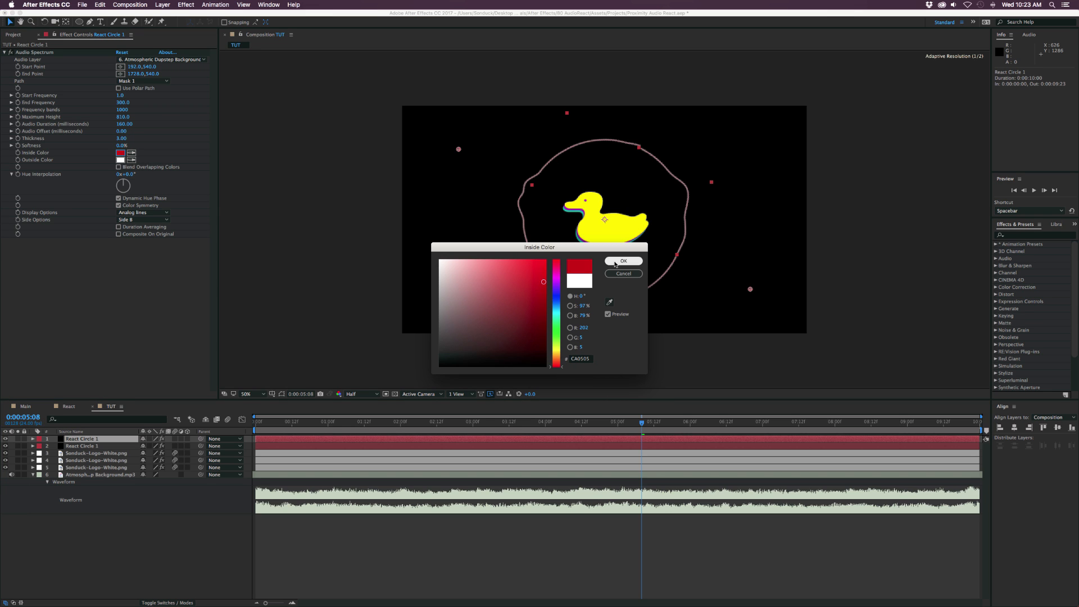
{"action": "left_click", "coordinate": [622, 260]}
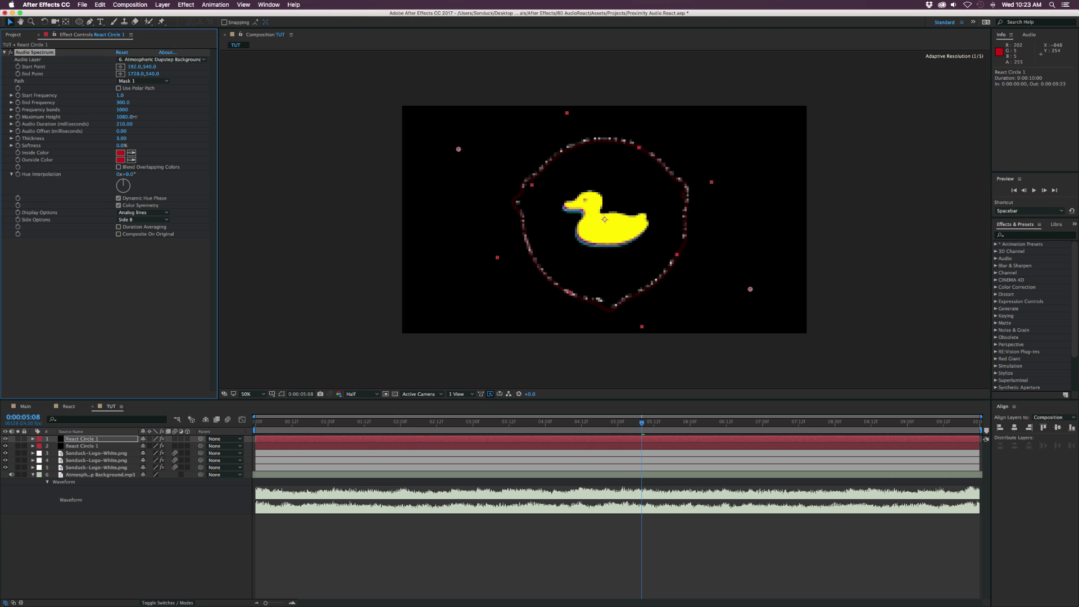
{"action": "left_click", "coordinate": [347, 422]}
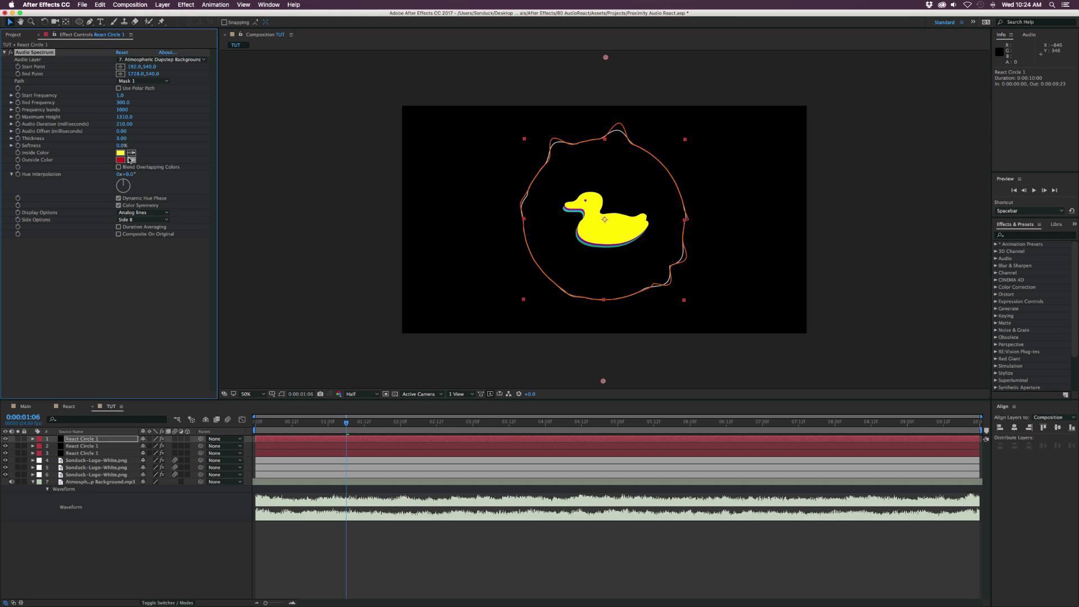
Step: Set the third ring's Audio Spectrum colours to yellow via the colour picker
{"action": "left_click", "coordinate": [121, 160]}
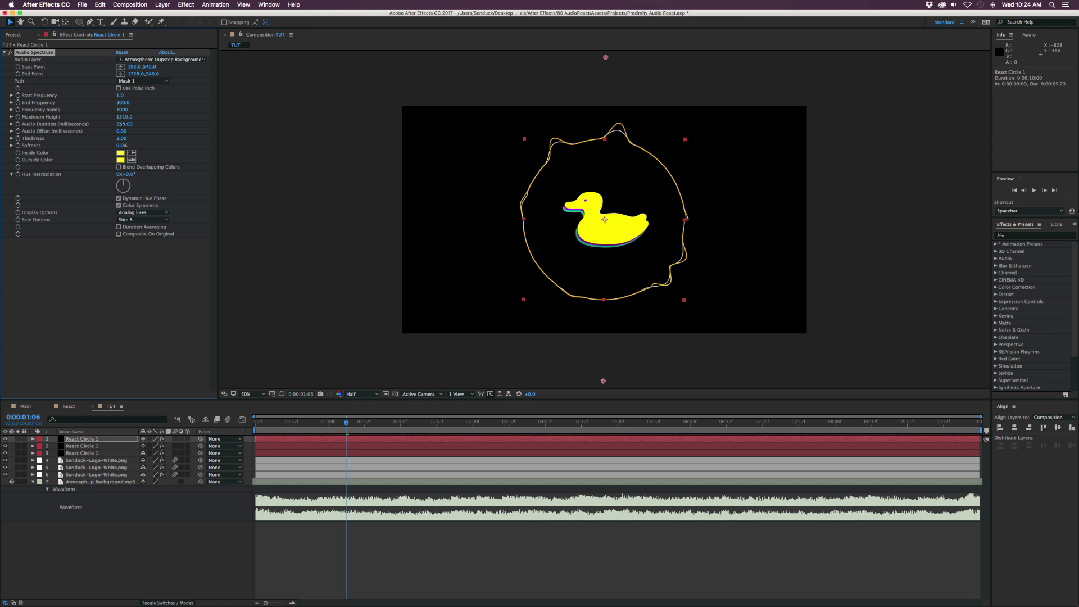
{"action": "left_click", "coordinate": [123, 124]}
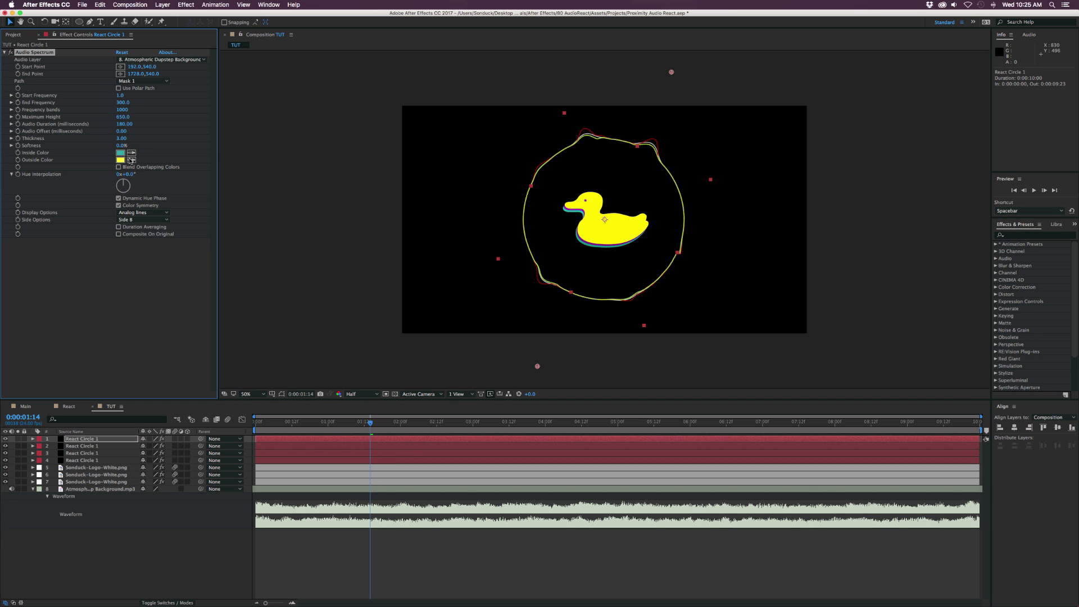
Step: Set the fourth ring's spectrum colour to light blue via the colour picker
{"action": "left_click", "coordinate": [121, 152]}
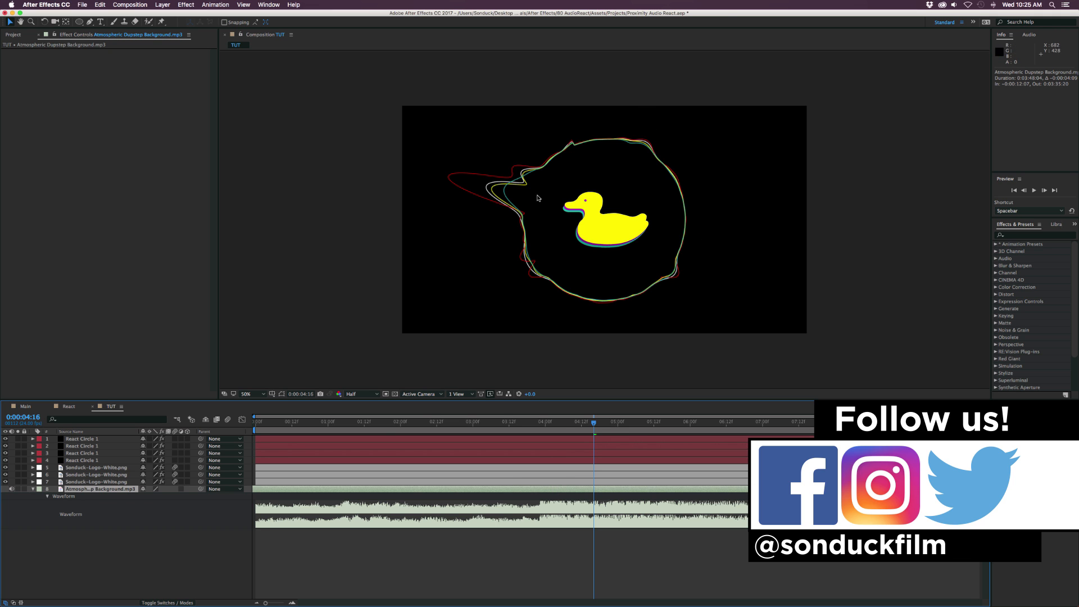
{"action": "left_click", "coordinate": [729, 421]}
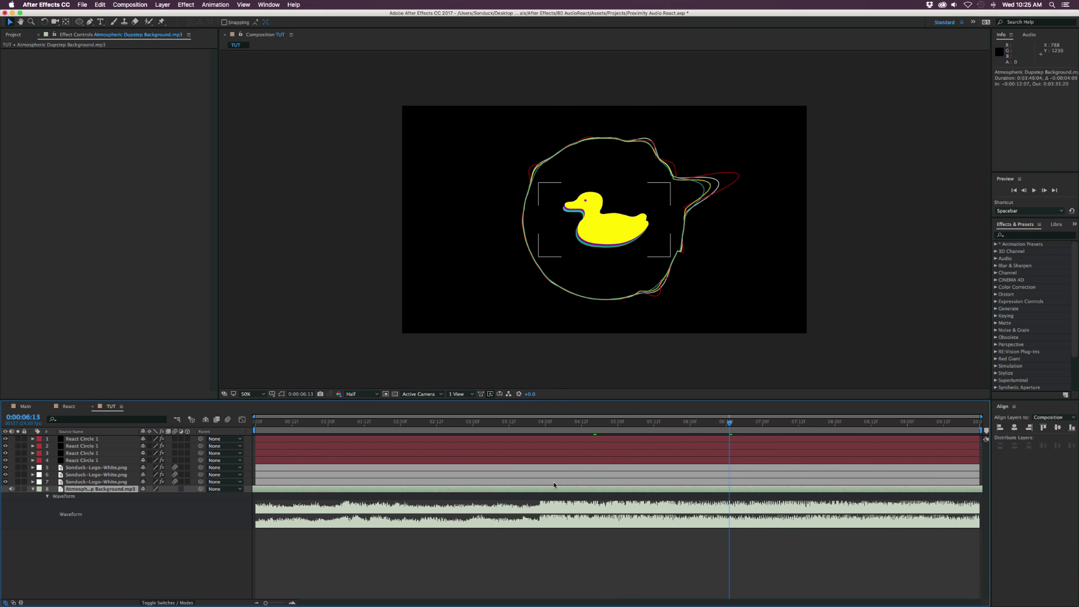
{"action": "left_click", "coordinate": [689, 420]}
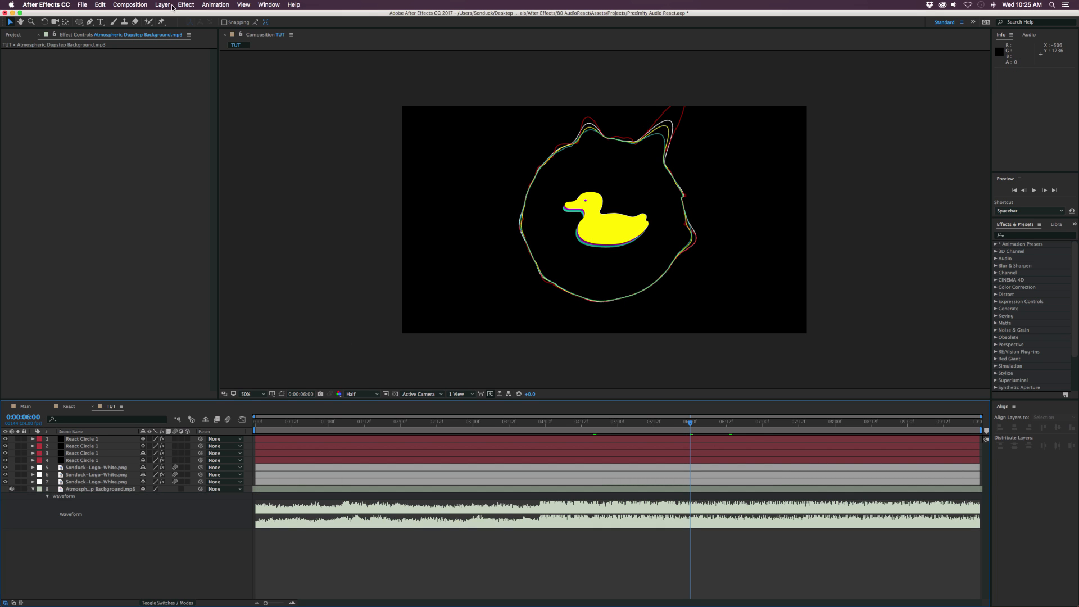
Step: Create a Null 2 layer and parent the ring and logo layers to it
{"action": "left_click", "coordinate": [162, 5]}
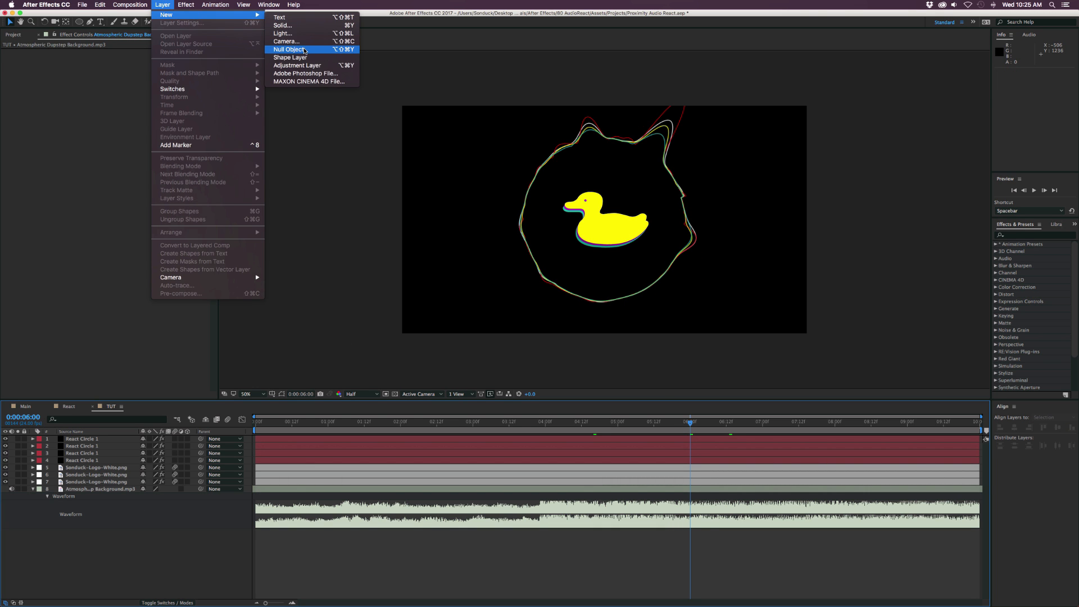
{"action": "left_click", "coordinate": [290, 49]}
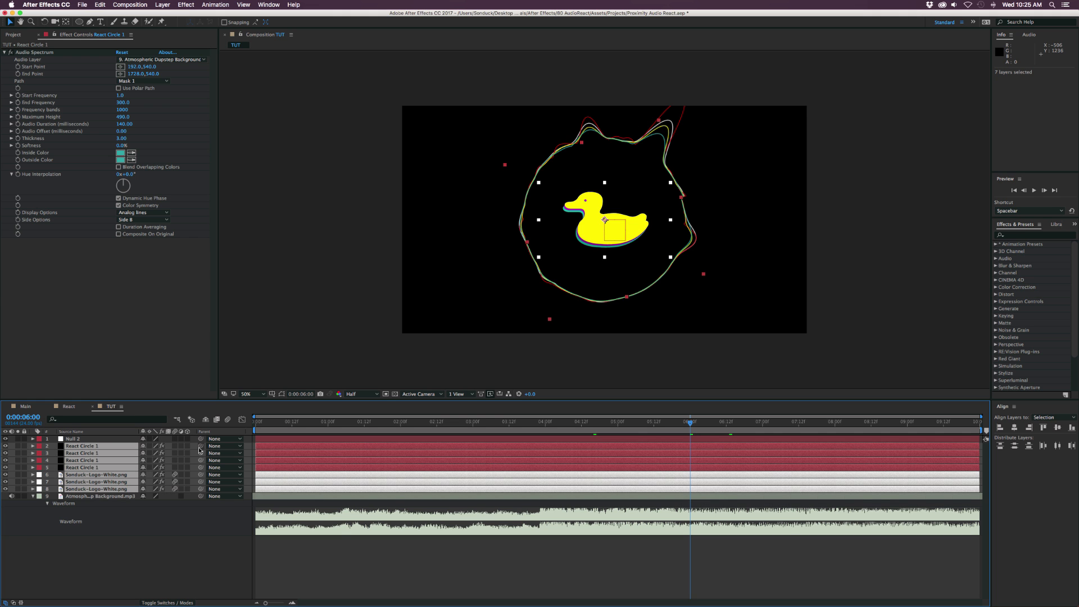
{"action": "left_click", "coordinate": [74, 438]}
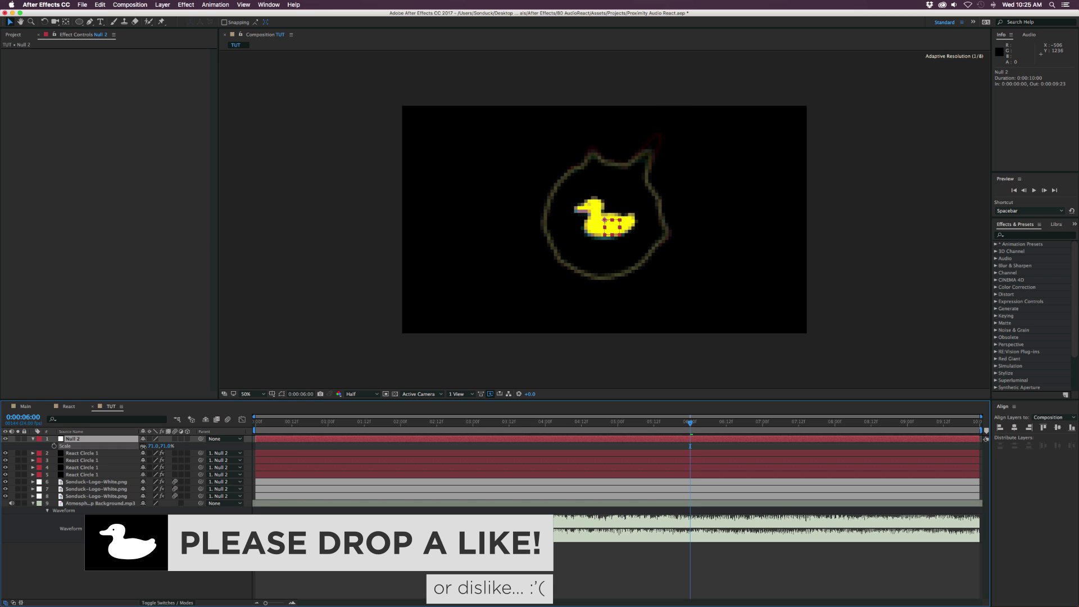
{"action": "left_click", "coordinate": [440, 421]}
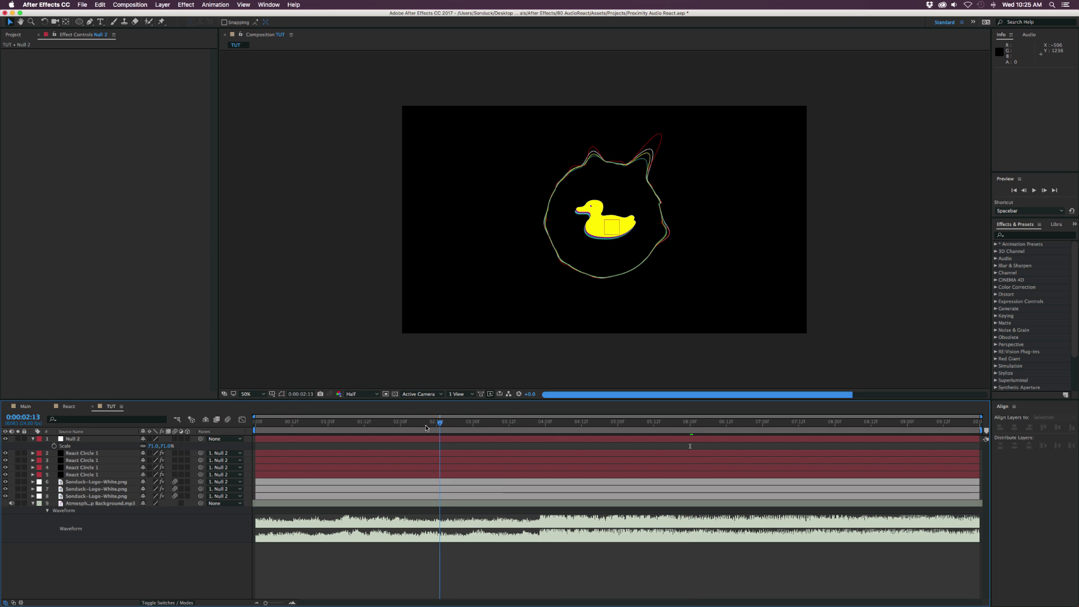
{"action": "left_click", "coordinate": [569, 420]}
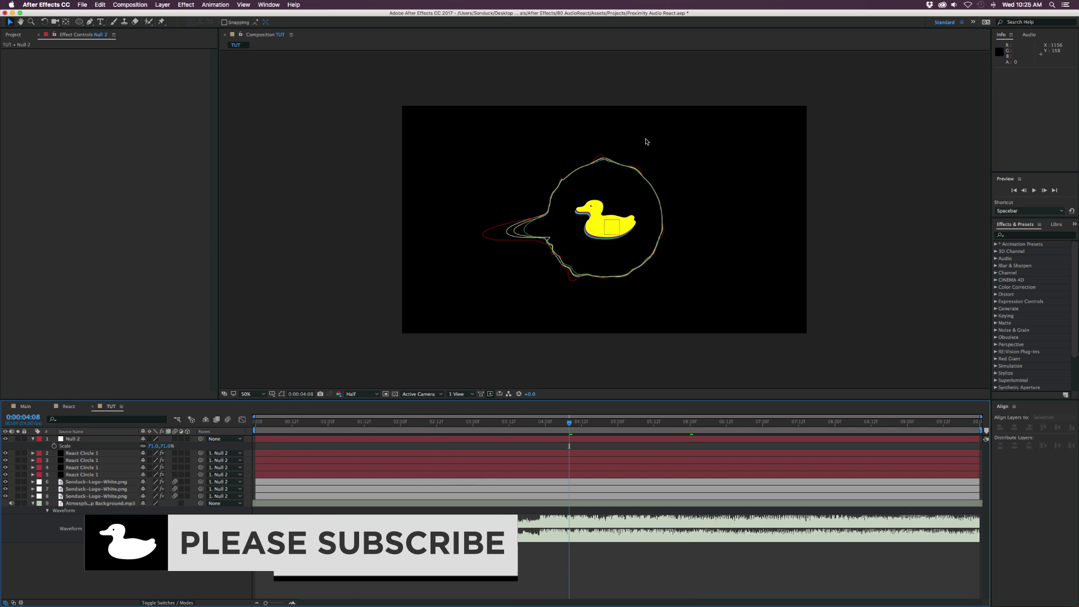
{"action": "left_click", "coordinate": [81, 453]}
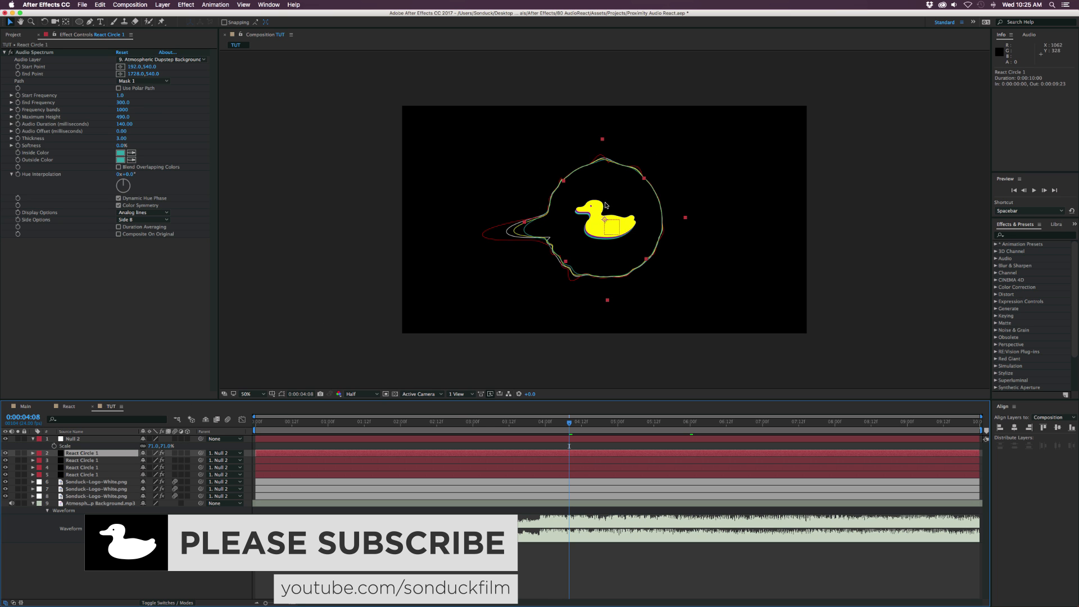
{"action": "mouse_move", "coordinate": [533, 241]}
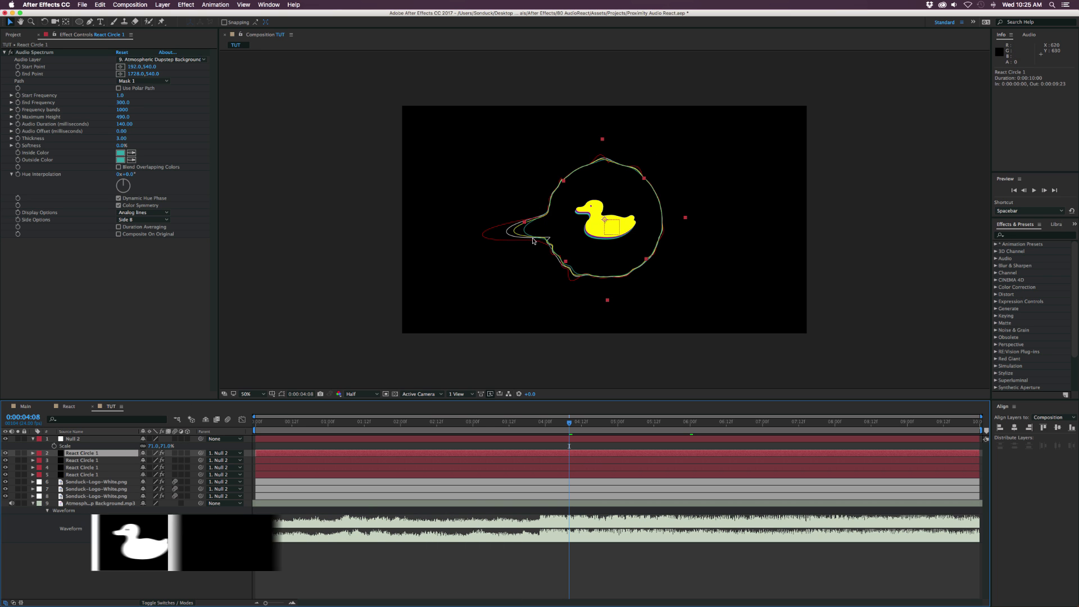